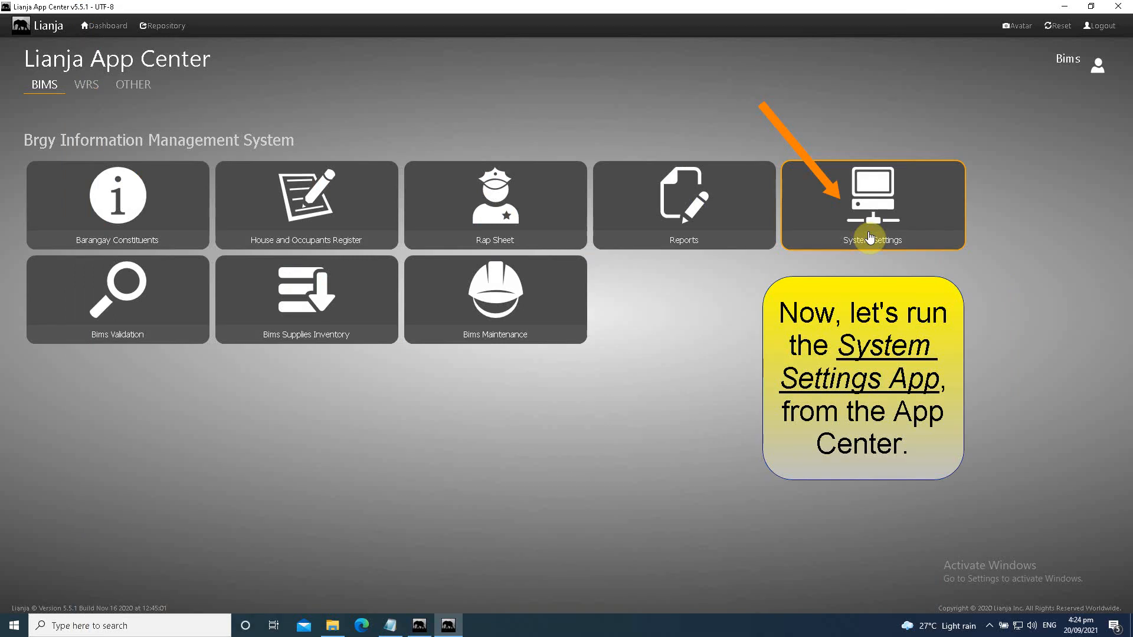
# Launch System Settings and authorize editing of the whole Miscellaneous Setup section
pyautogui.click(871, 205)
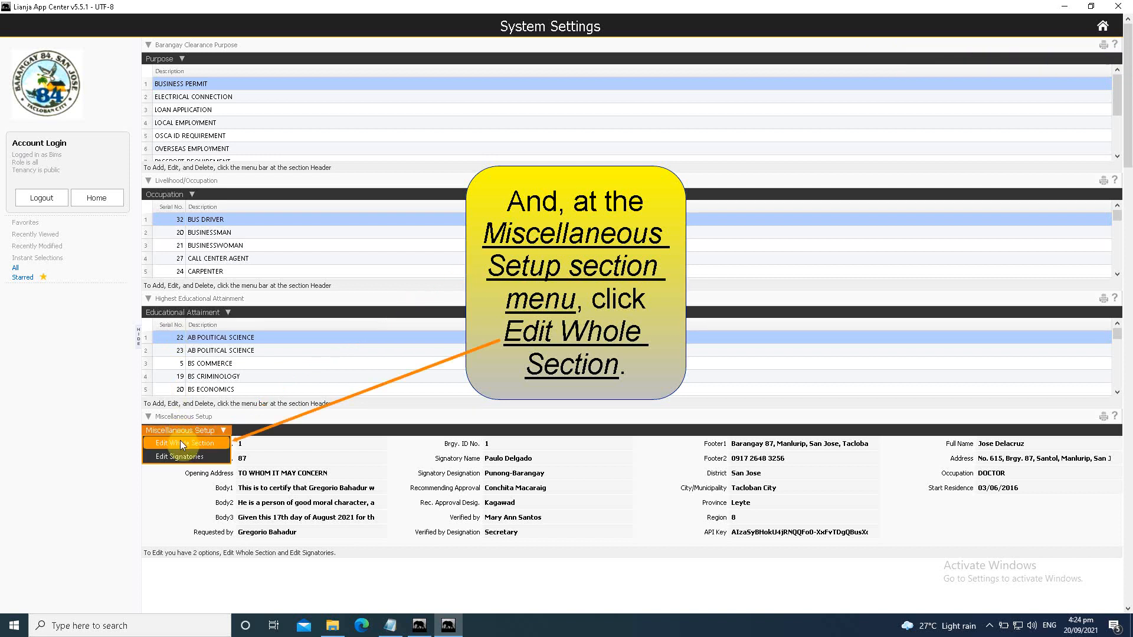
pyautogui.click(182, 443)
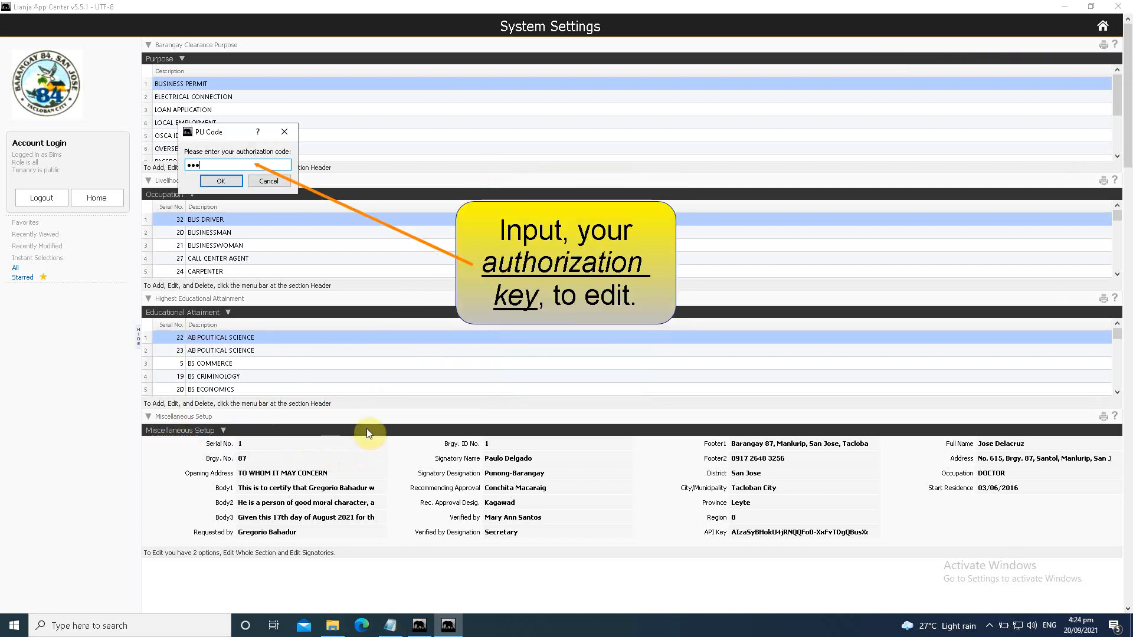
pyautogui.click(220, 181)
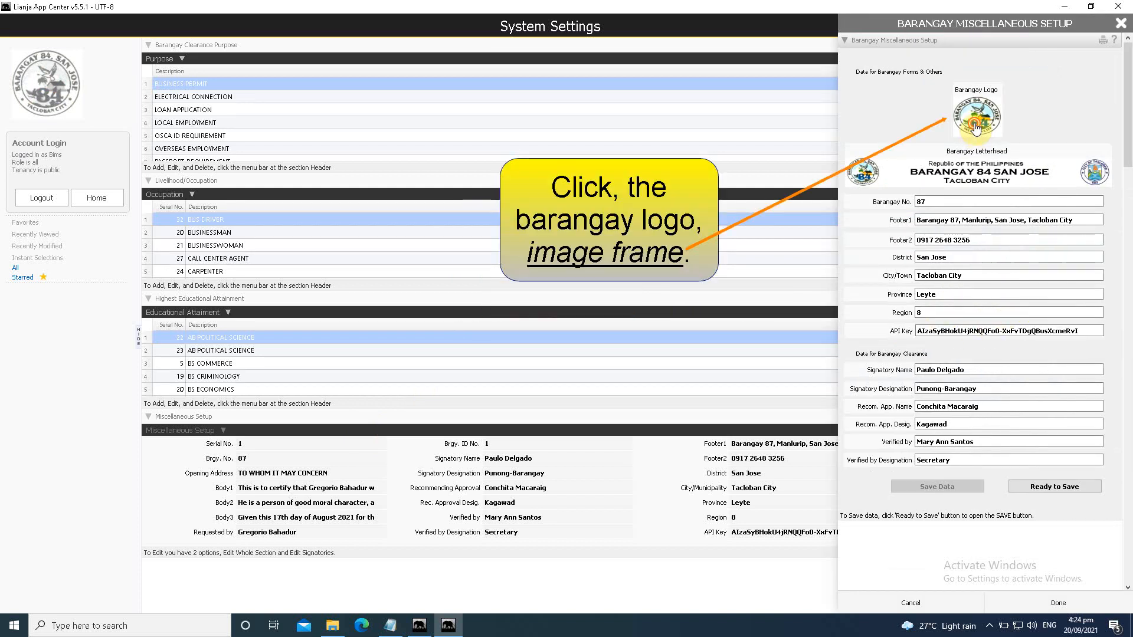
# Browse the Barangay images folder for a new Barangay Logo image
pyautogui.click(976, 113)
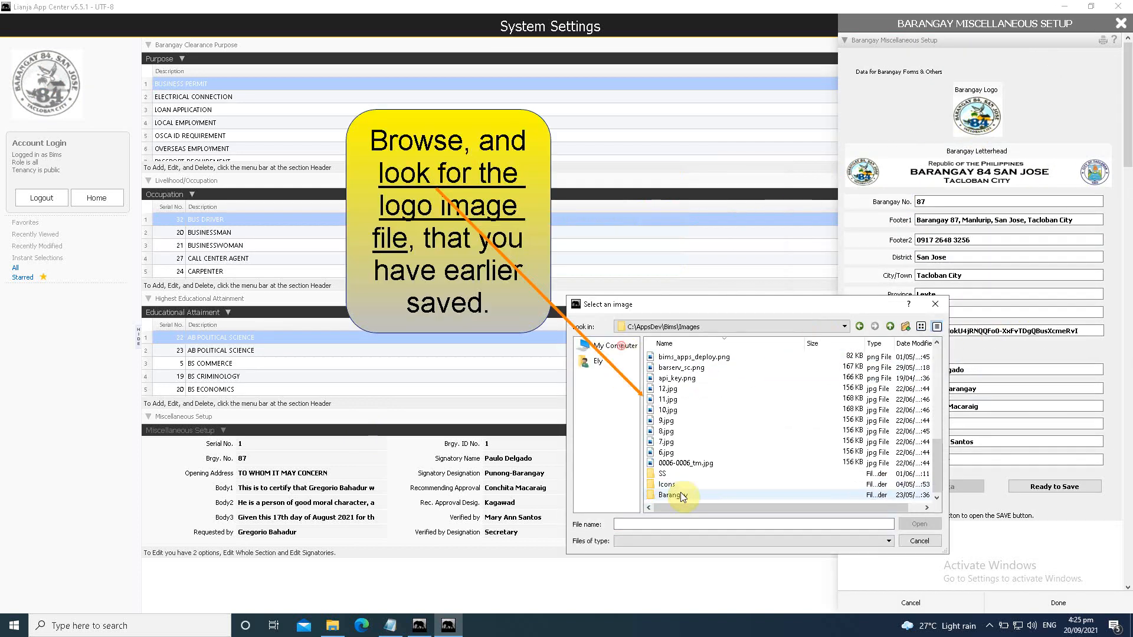
pyautogui.doubleClick(670, 495)
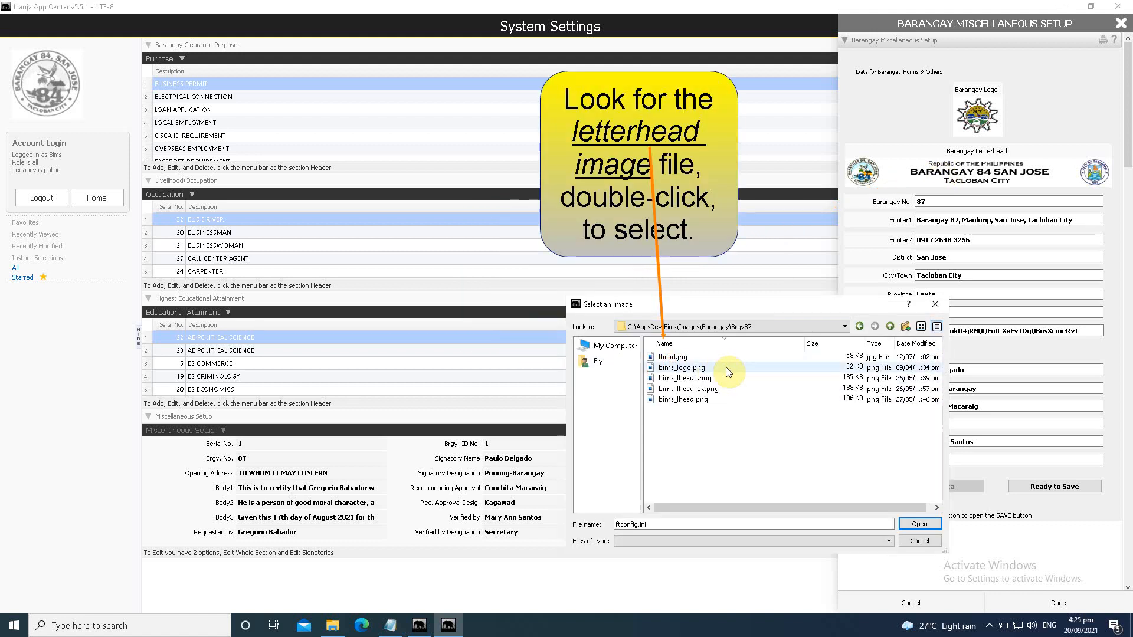
# Choose lhead.jpg from the Brgy87 folder as the letterhead image
pyautogui.click(672, 356)
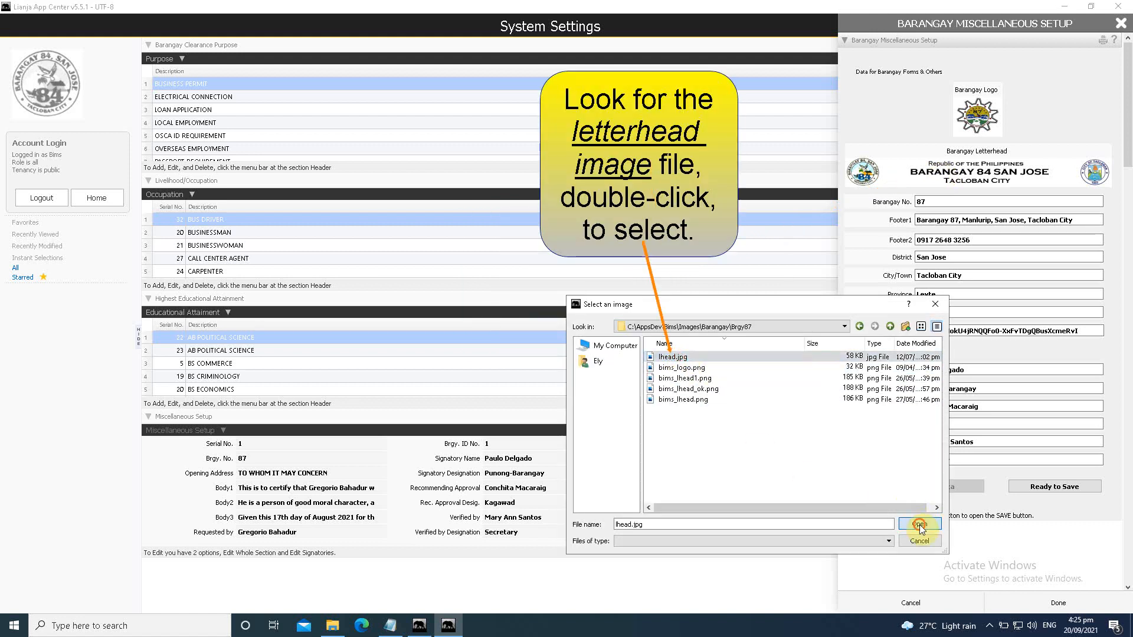
pyautogui.click(918, 524)
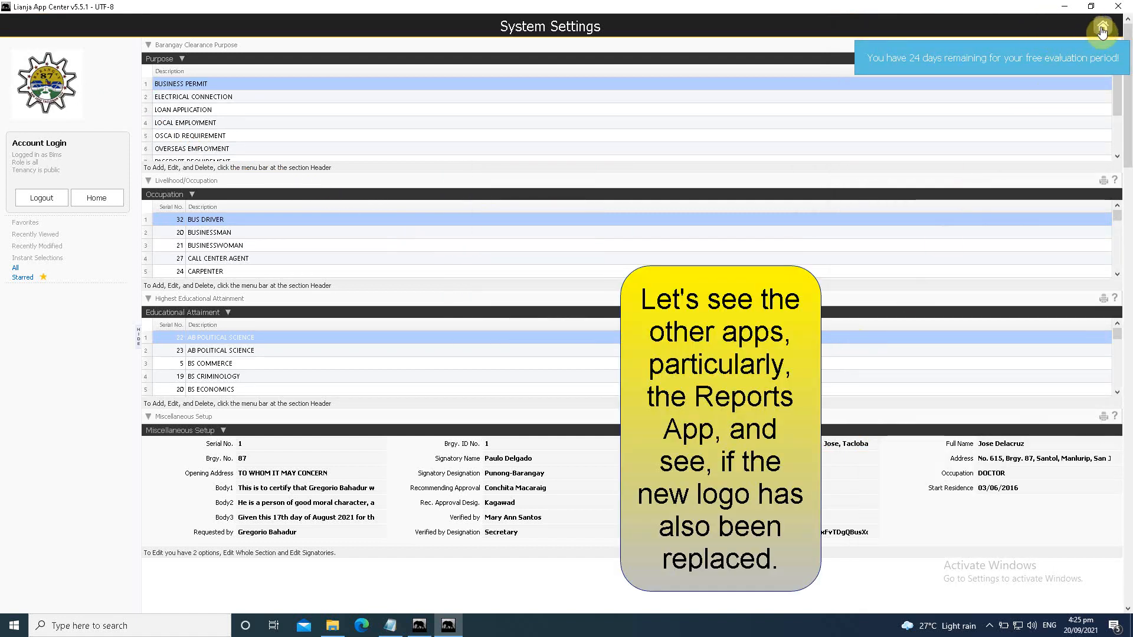
# Return to the App Center home and launch the Reports app
pyautogui.click(96, 197)
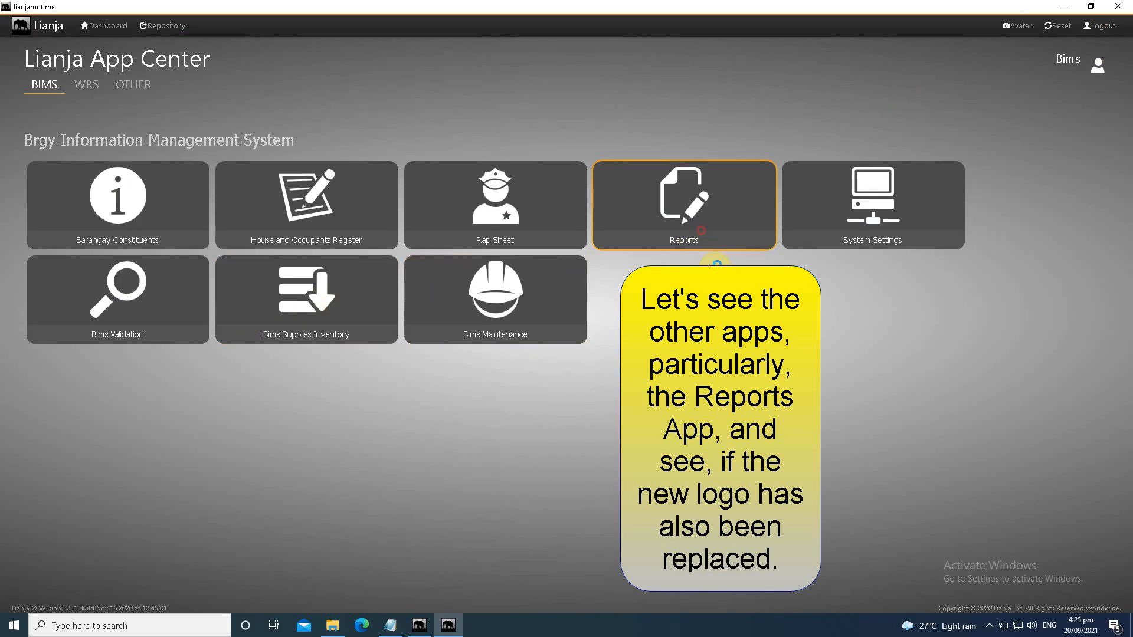
pyautogui.click(683, 205)
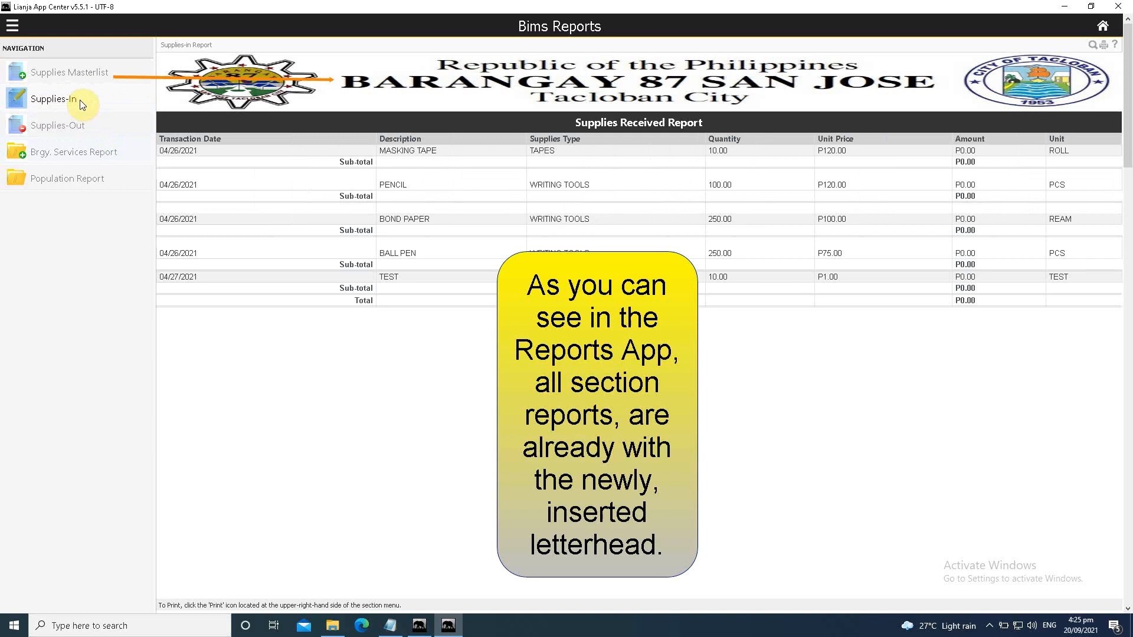
# View the Supplies-Out, Brgy. Services and Population reports to check the letterhead
pyautogui.click(54, 125)
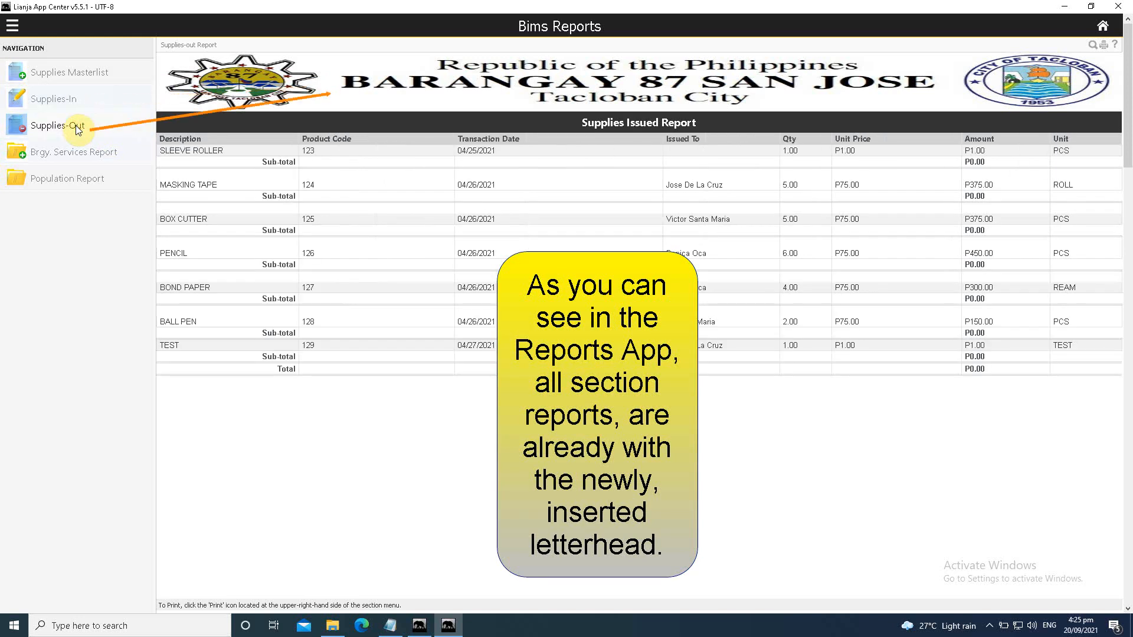
pyautogui.click(74, 151)
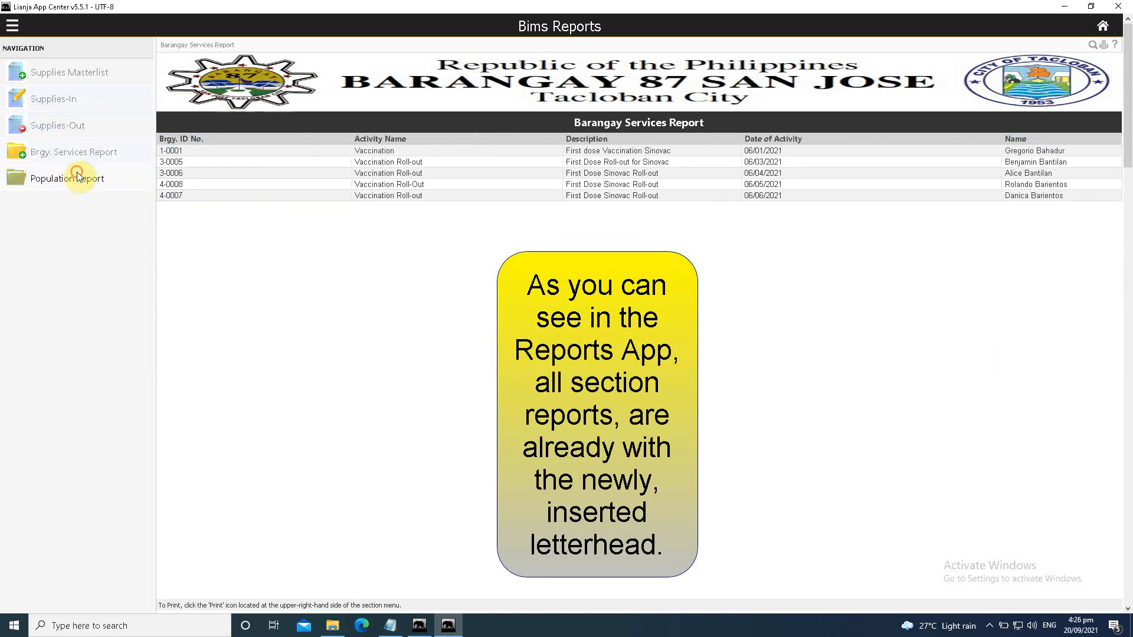
pyautogui.click(68, 178)
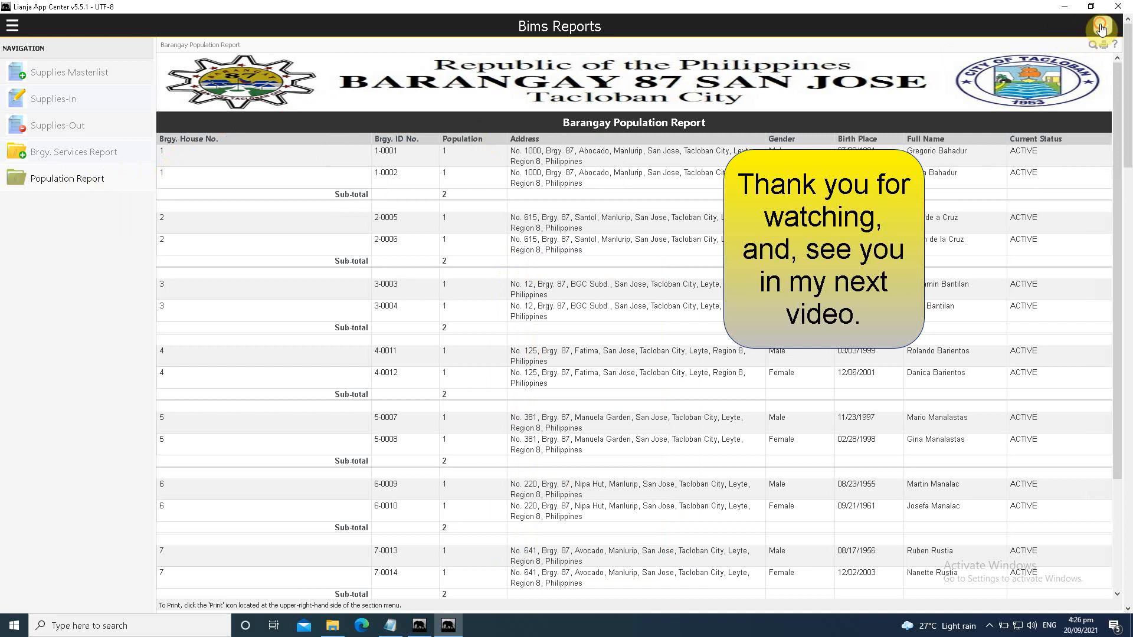